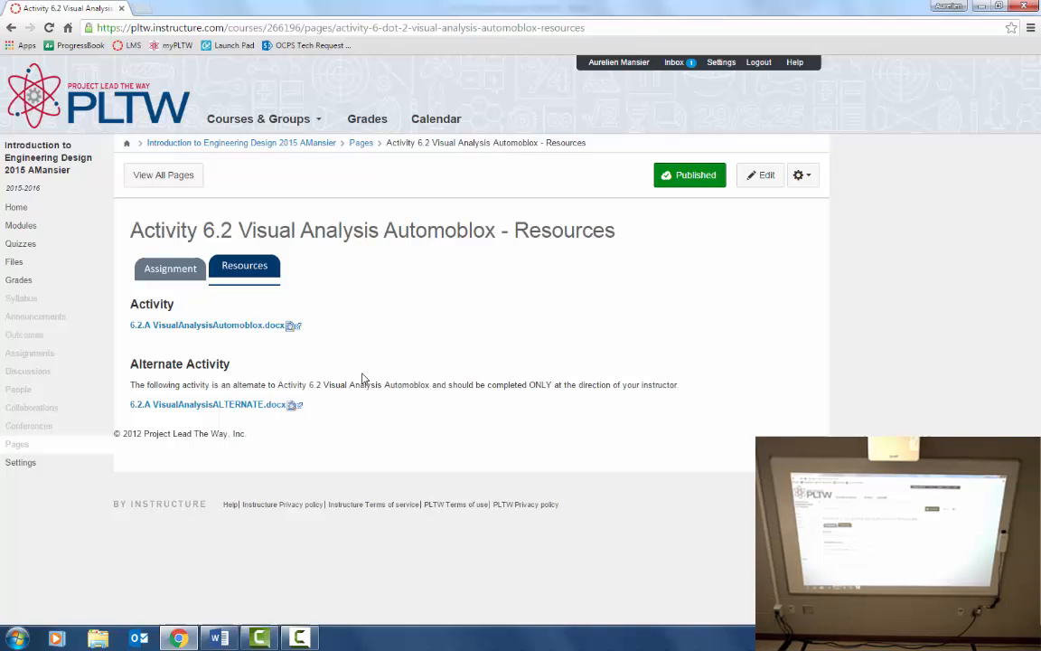
Open 6.2.A.VisualAnalysisALTERNATE.docx from the Canvas Resources page
{"action": "left_click", "coordinate": [206, 405]}
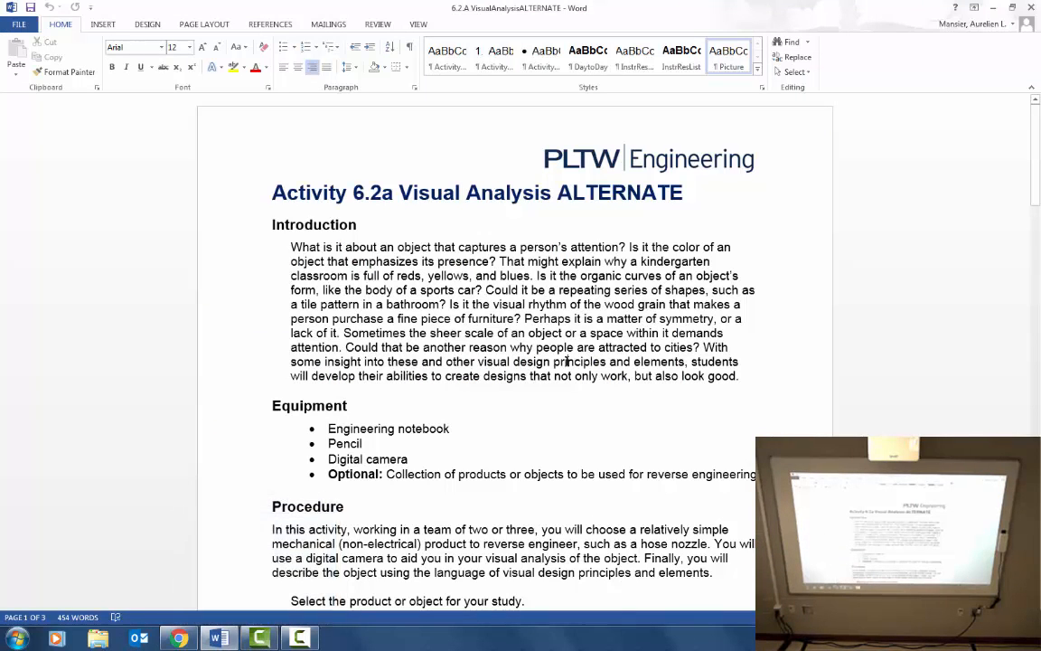
Scroll past the Introduction and Equipment sections to the five Procedure steps
{"action": "scroll", "scroll_direction": "down", "scroll_amount": 3}
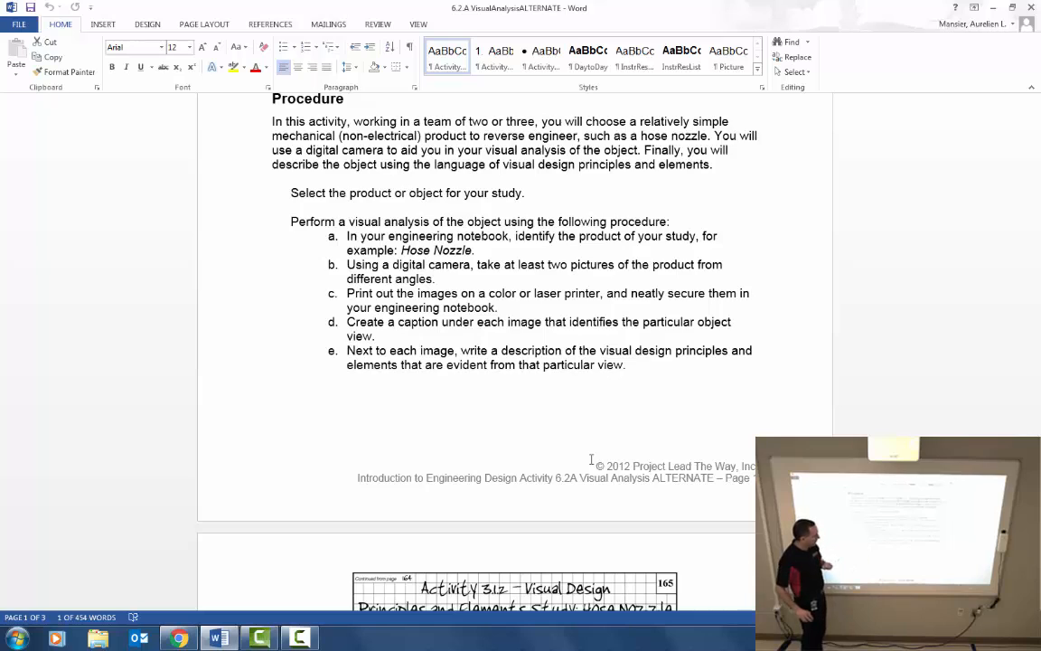
Scroll through the hose-nozzle example page and step f to the conclusion questions
{"action": "scroll", "scroll_direction": "down", "scroll_amount": 3}
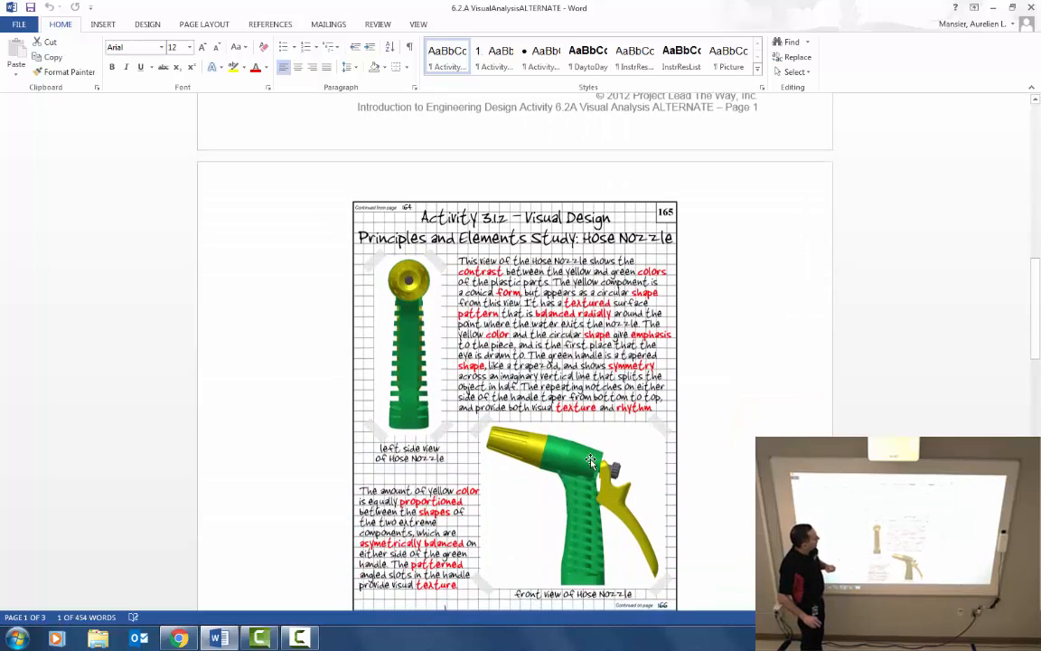
{"action": "scroll", "scroll_direction": "down", "scroll_amount": 3}
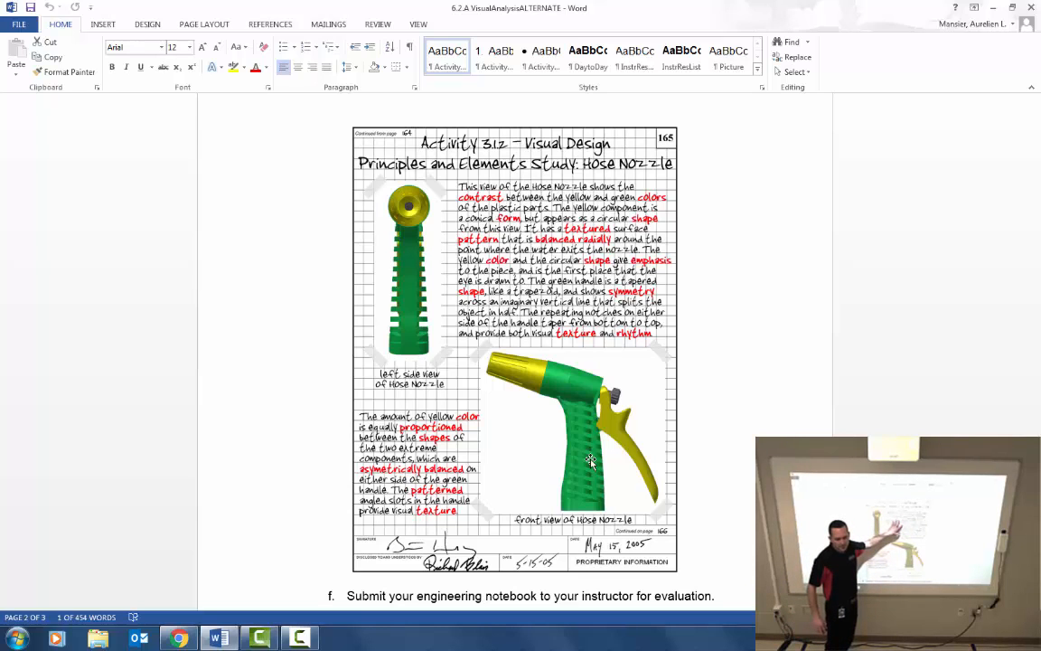
{"action": "scroll", "scroll_direction": "down", "scroll_amount": 3}
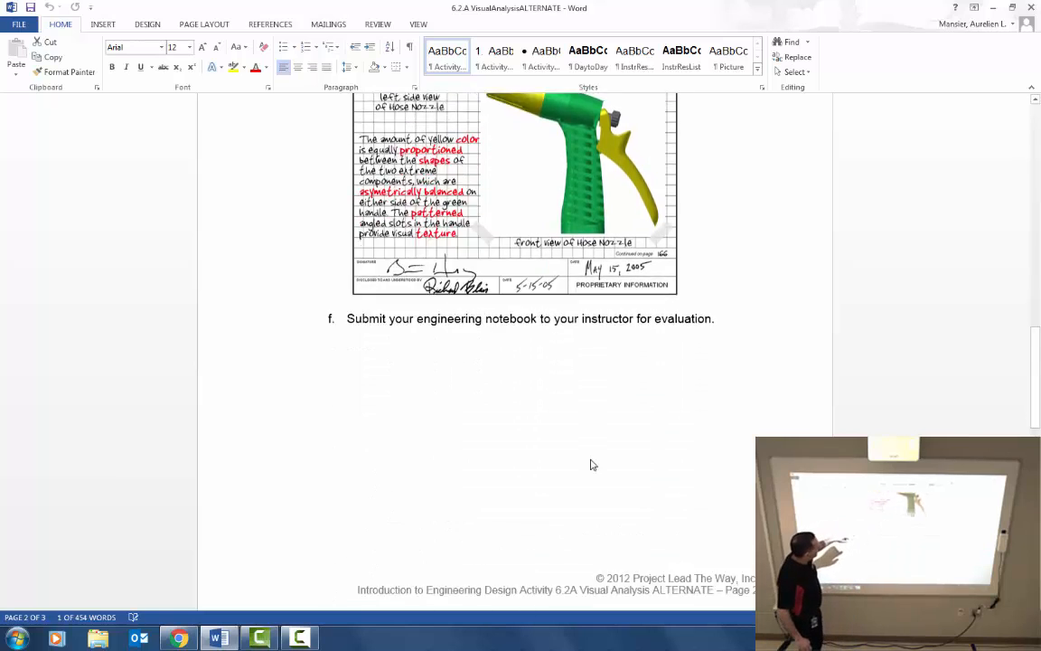
{"action": "scroll", "scroll_direction": "down", "scroll_amount": 3}
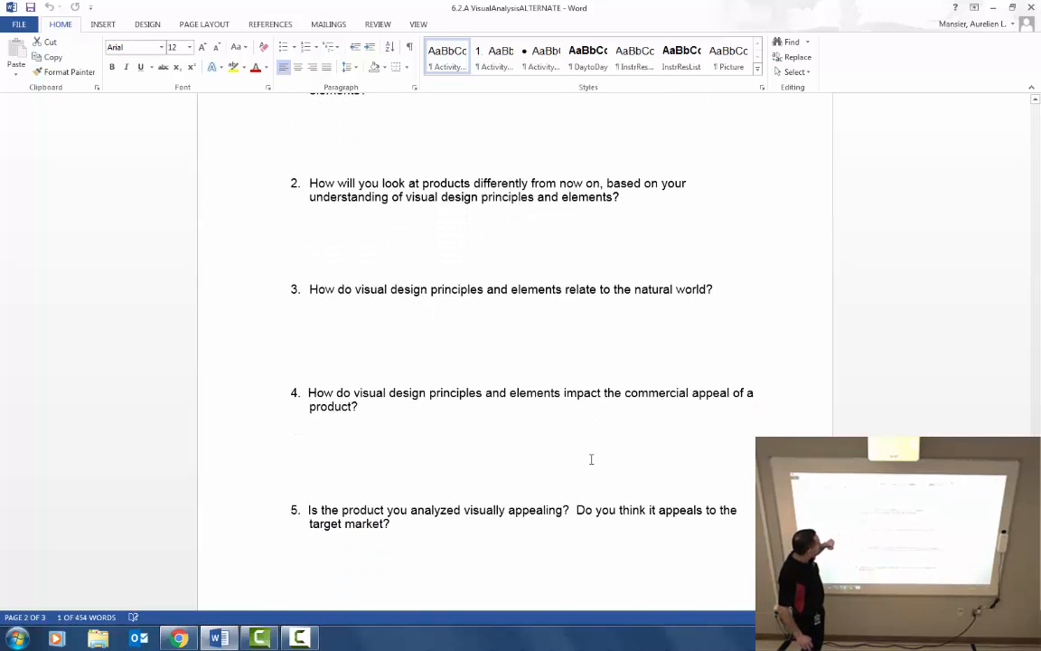